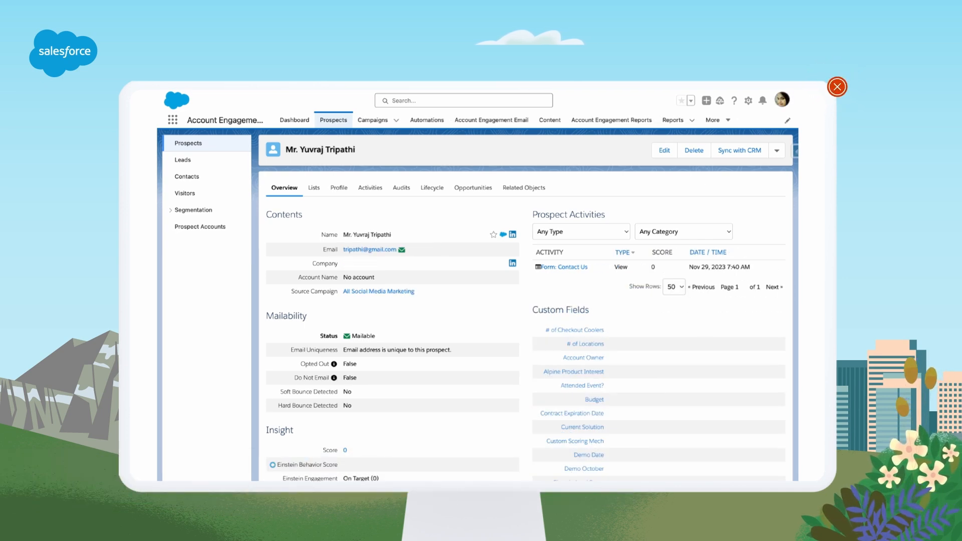
{"action": "mouse_move", "coordinate": [836, 86]}
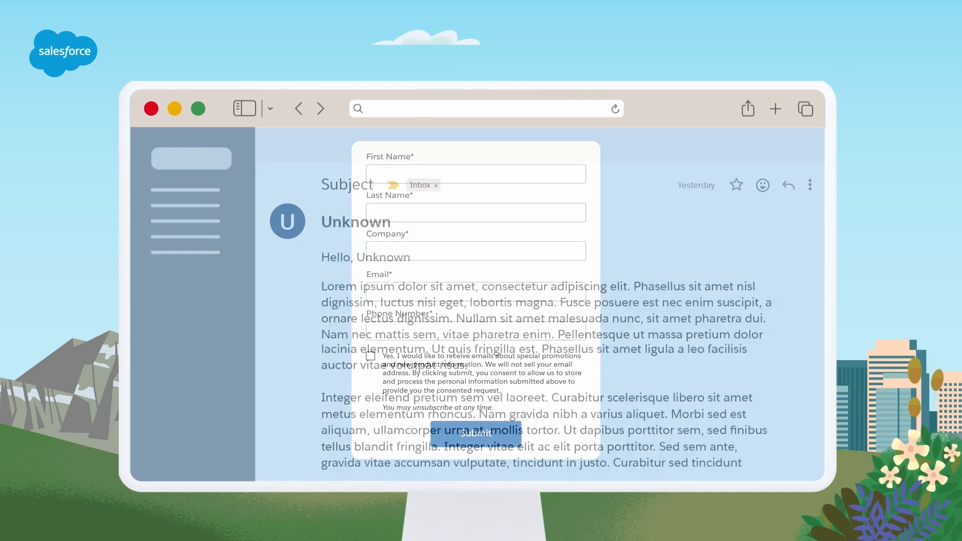
Fill in the sample prospect's name (J Smith) and phone number in the form
{"action": "type", "text": "J"}
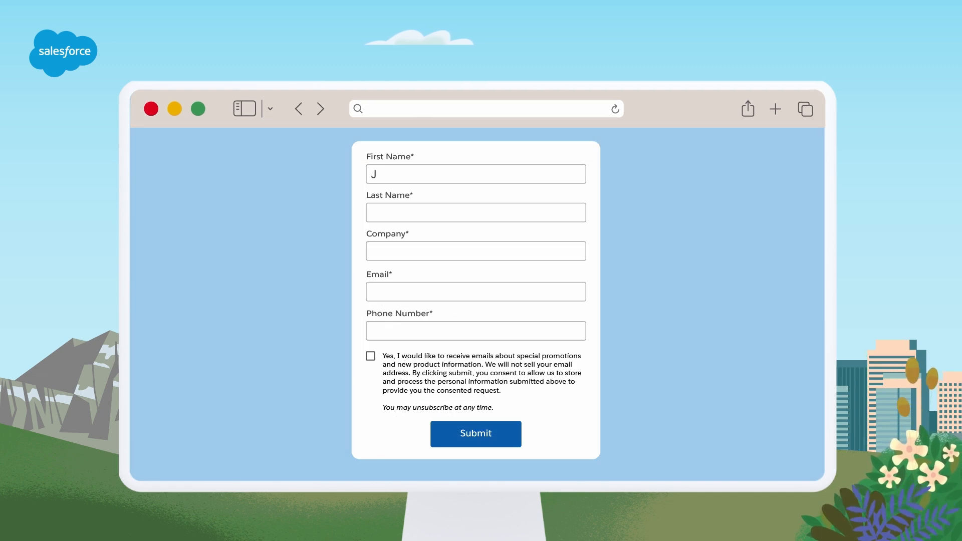
{"action": "type", "text": "Smith"}
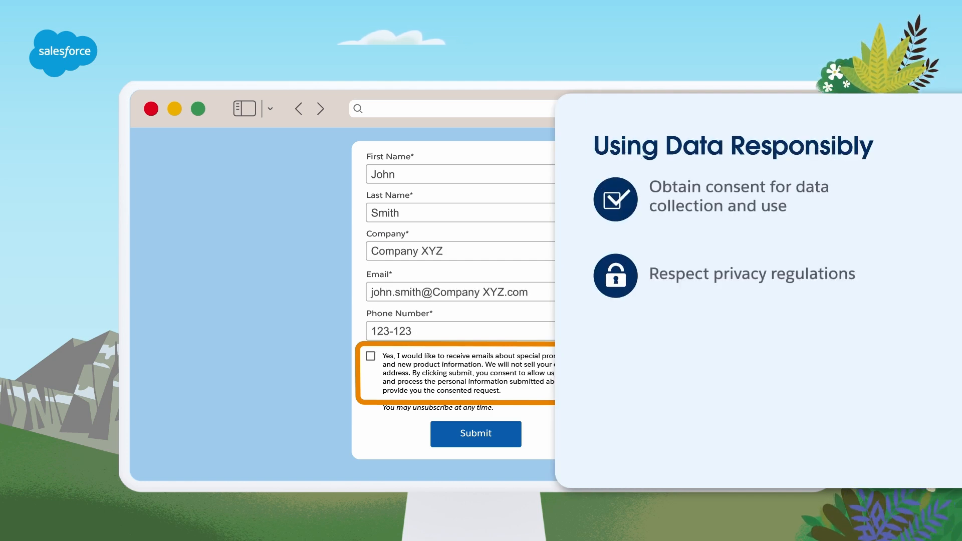
{"action": "type", "text": "4"}
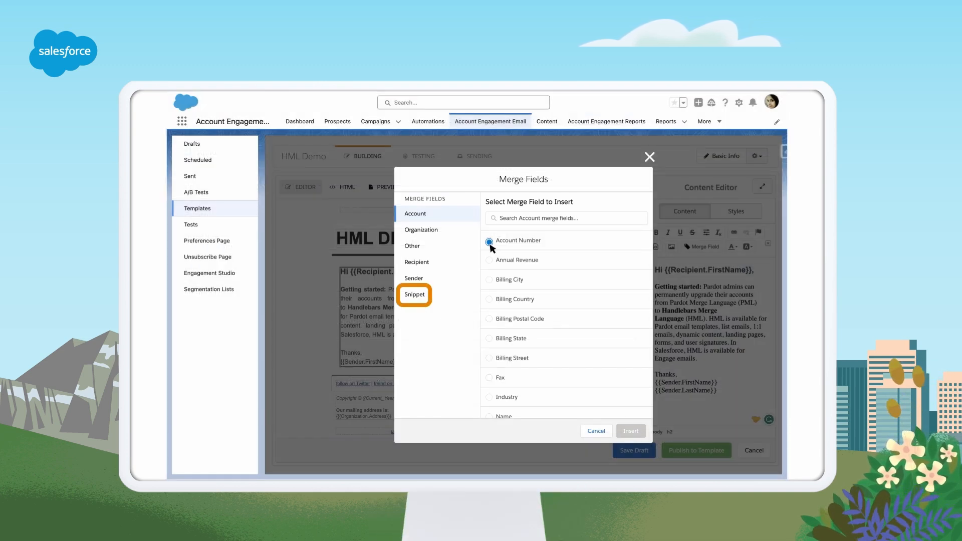
Select the Billing City and Billing State account merge fields
{"action": "left_click", "coordinate": [489, 279]}
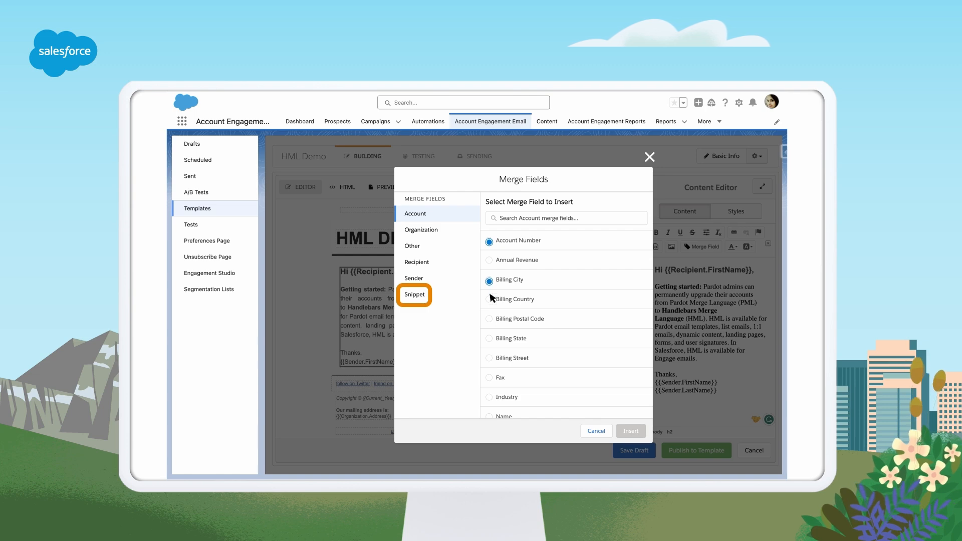
{"action": "left_click", "coordinate": [488, 338]}
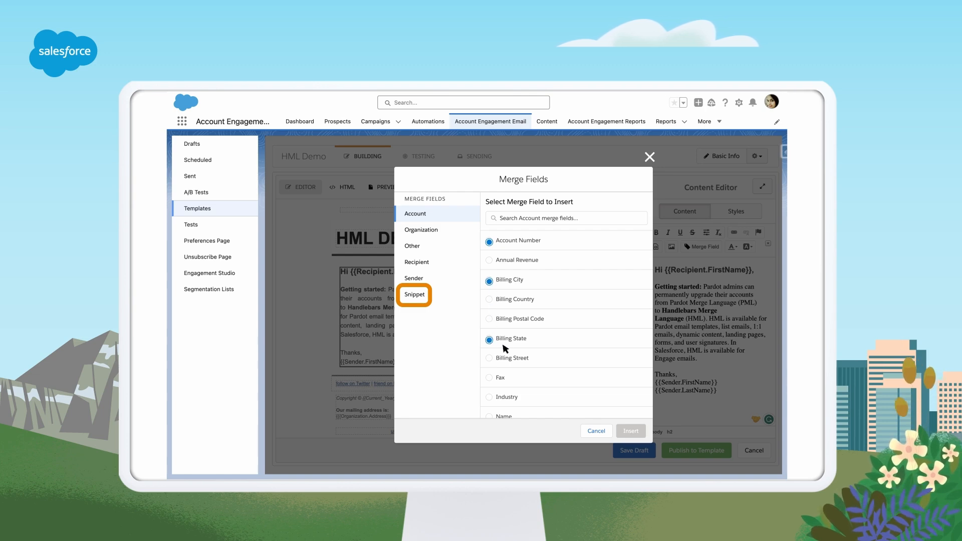
{"action": "mouse_move", "coordinate": [535, 355]}
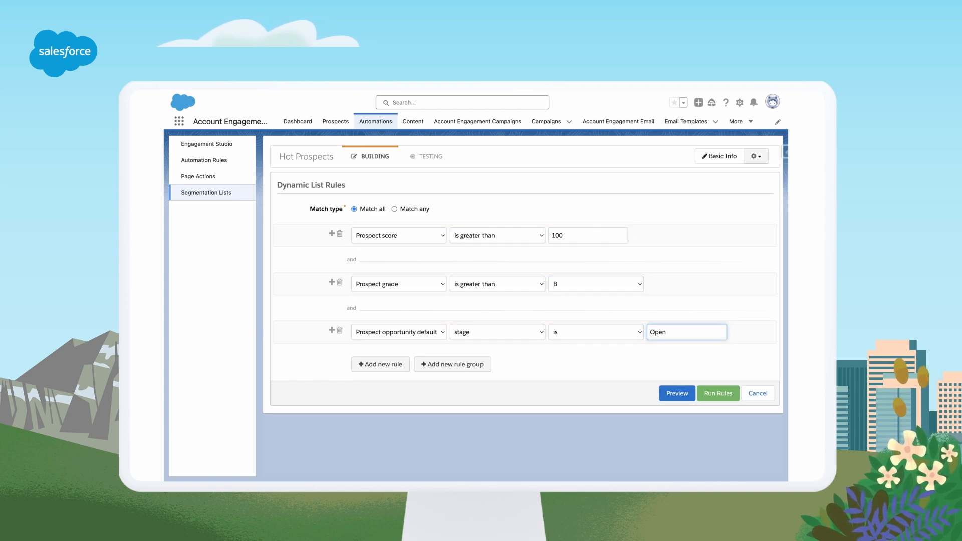
Go to the Email Templates list showing the published templates
{"action": "left_click", "coordinate": [335, 120]}
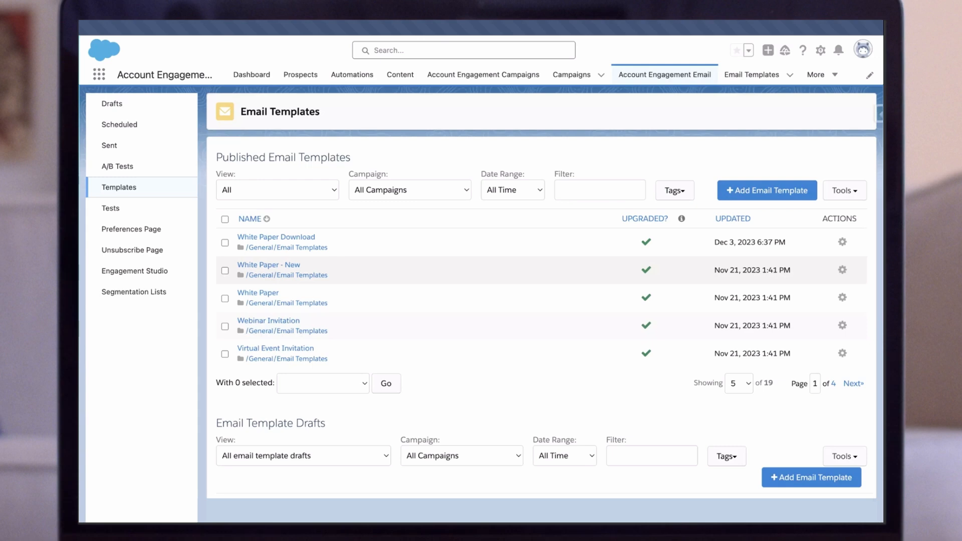
Open the White Paper Download template draft for editing
{"action": "scroll", "scroll_direction": "down", "scroll_amount": 3}
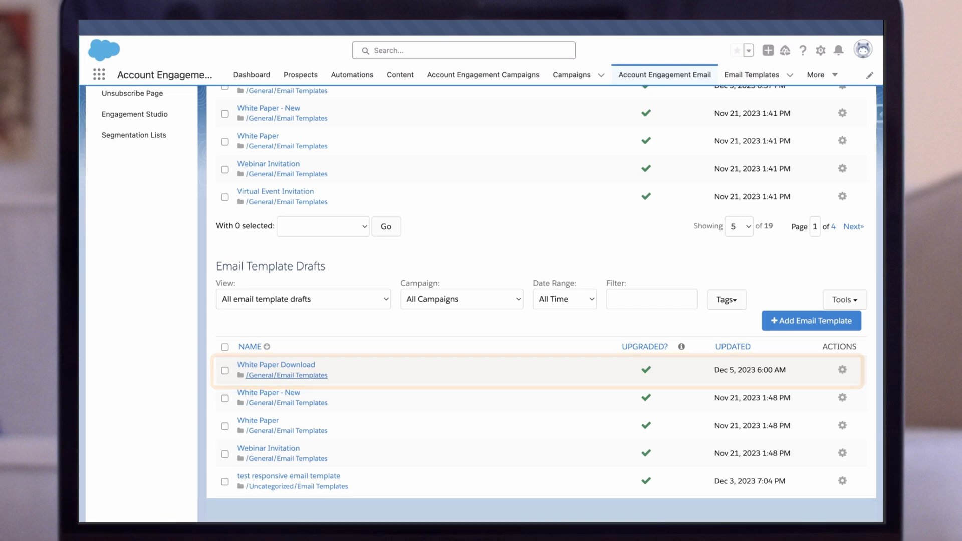
{"action": "left_click", "coordinate": [276, 364]}
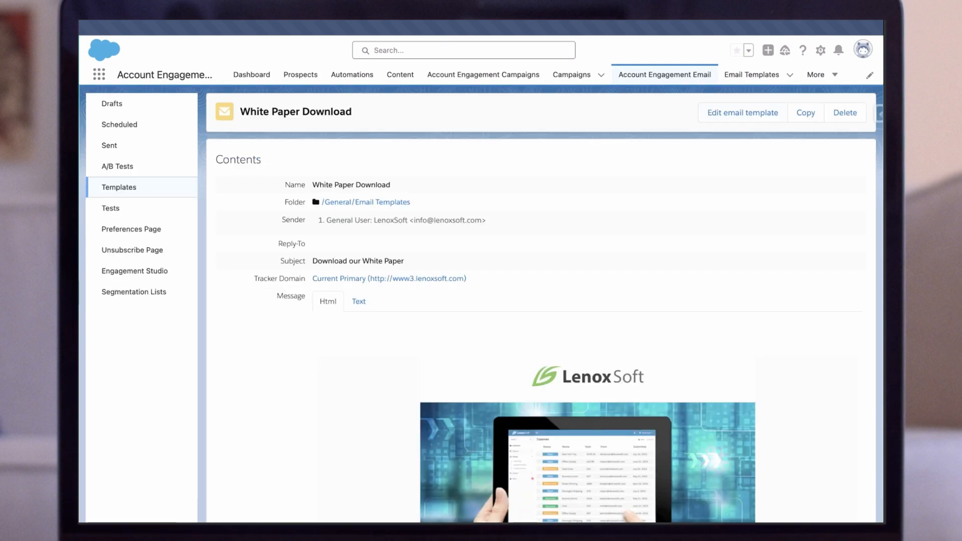
{"action": "left_click", "coordinate": [742, 112]}
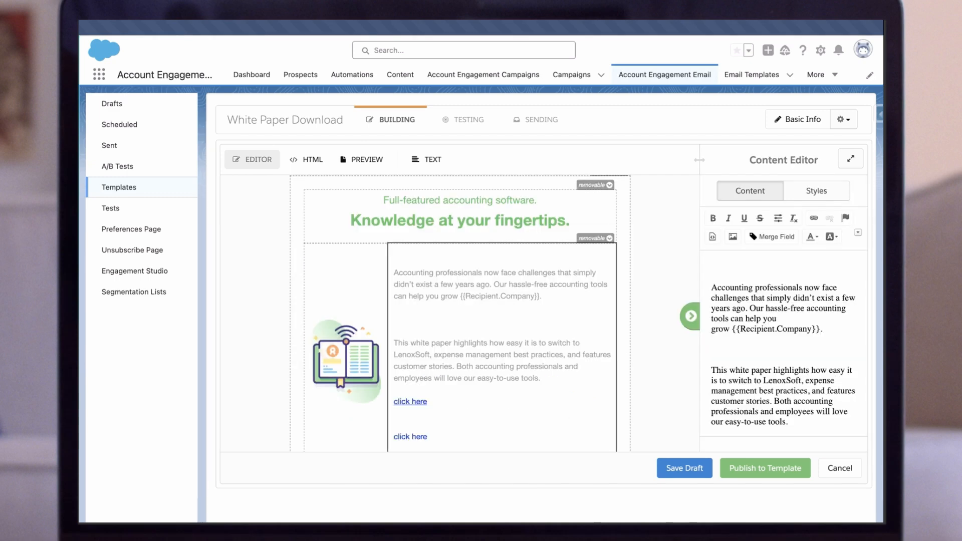
{"action": "scroll", "scroll_direction": "down", "scroll_amount": 3}
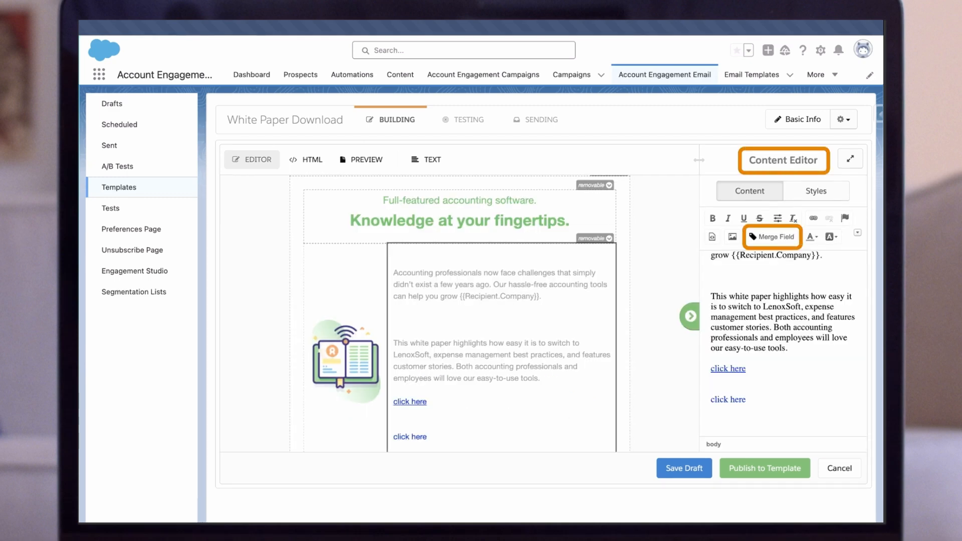
Insert the Sender Signature merge field into the email body
{"action": "left_click", "coordinate": [771, 236]}
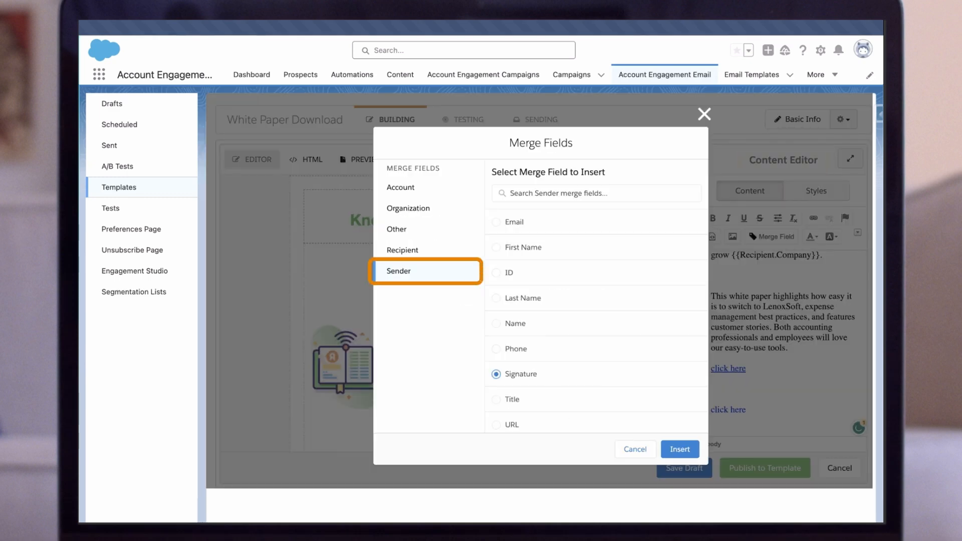
{"action": "left_click", "coordinate": [527, 374]}
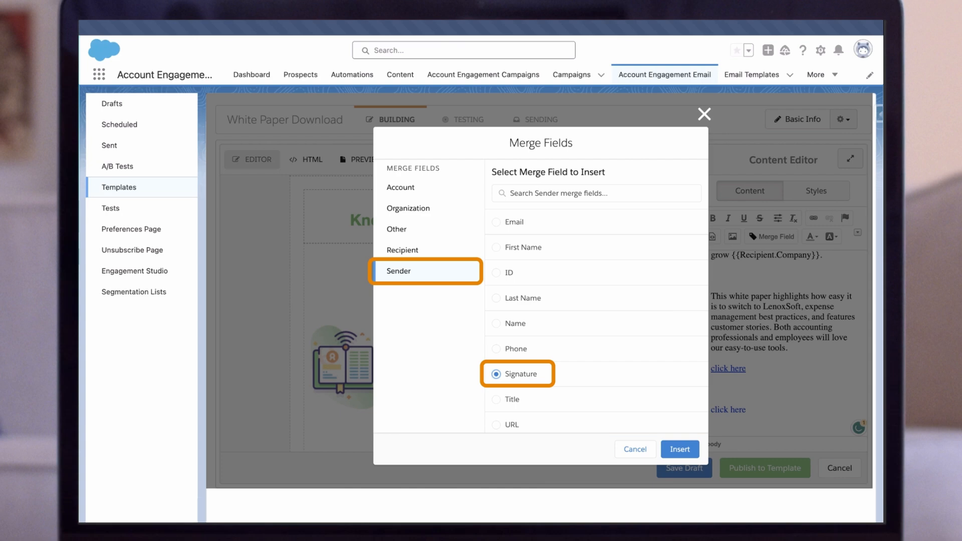
{"action": "left_click", "coordinate": [680, 449]}
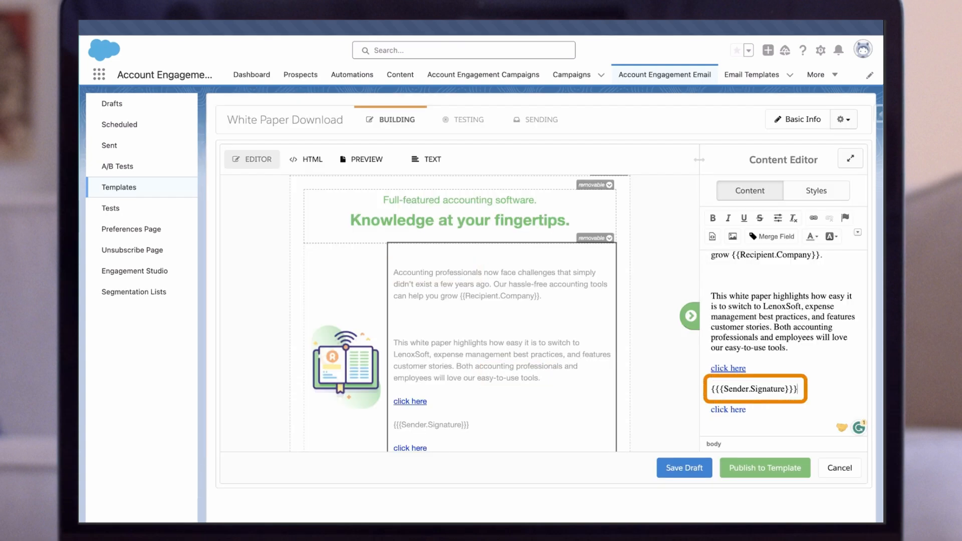
{"action": "left_click", "coordinate": [754, 389]}
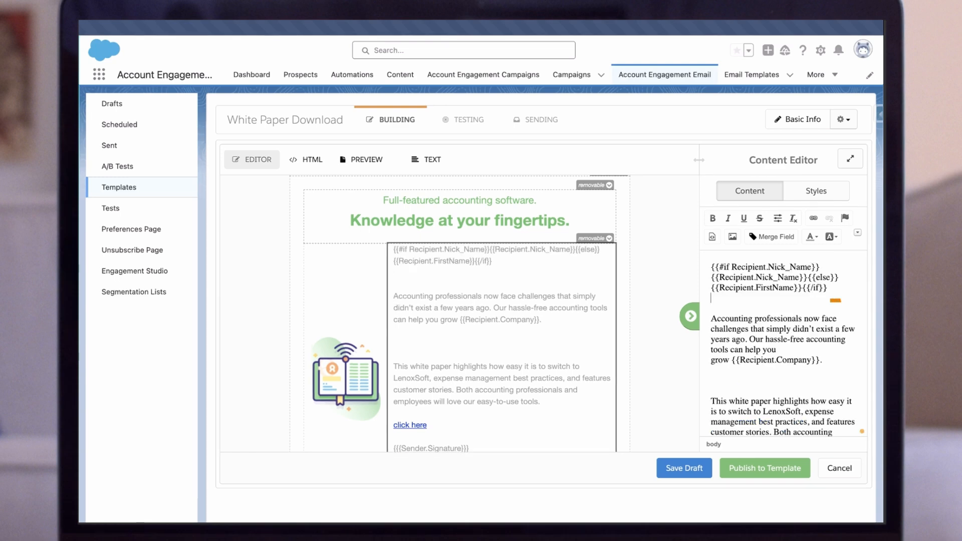
Work at the top of the body text block for the nickname-or-first-name greeting
{"action": "left_click", "coordinate": [770, 277]}
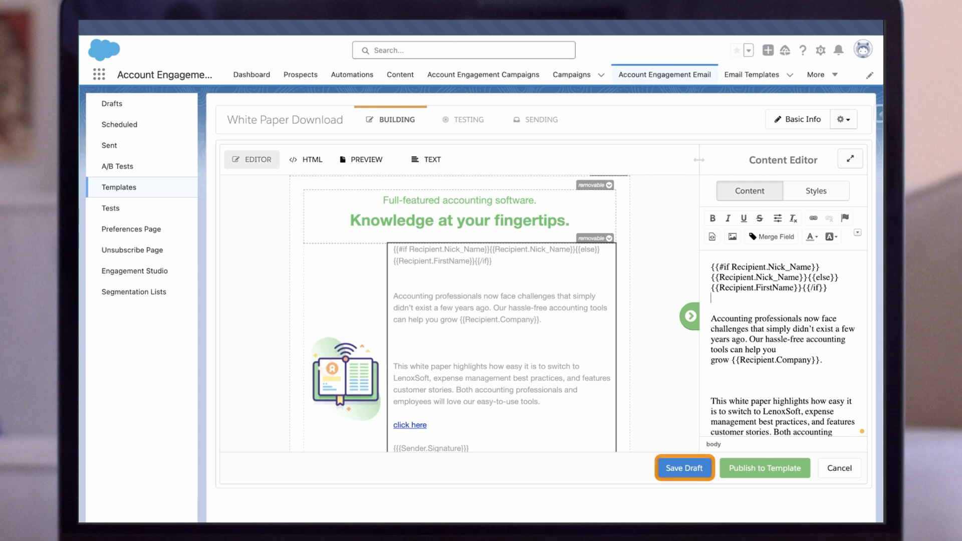
Save the White Paper Download draft and open the Product Interest dynamic content
{"action": "left_click", "coordinate": [399, 74]}
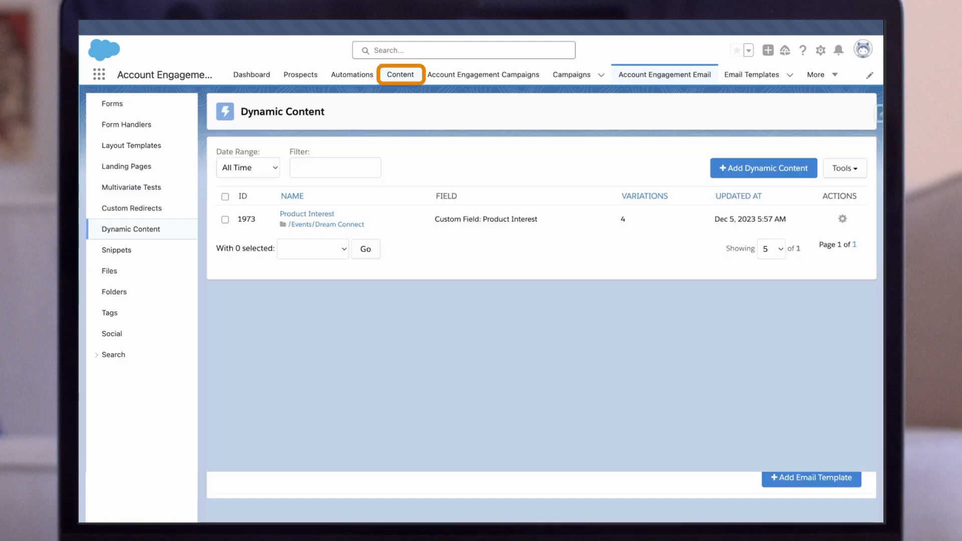
{"action": "left_click", "coordinate": [129, 229]}
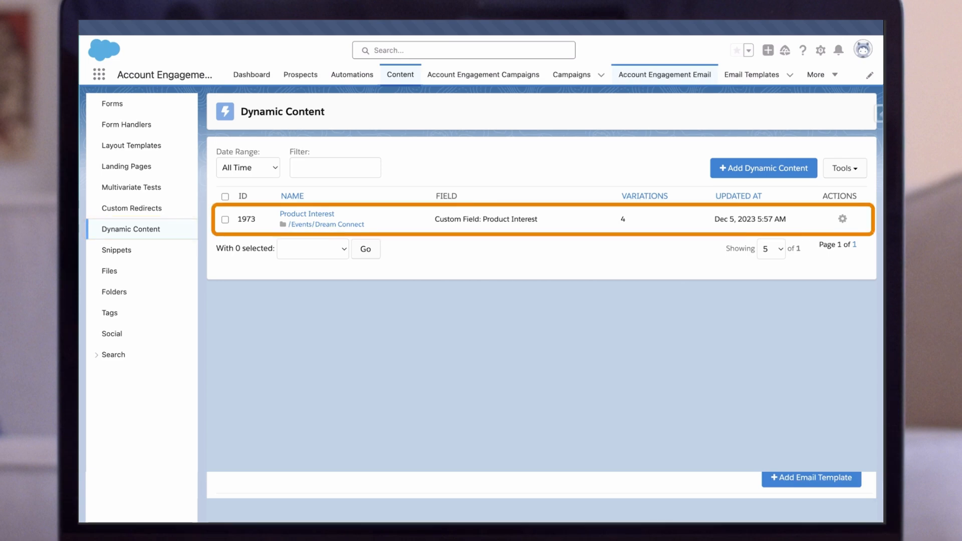
{"action": "left_click", "coordinate": [307, 214]}
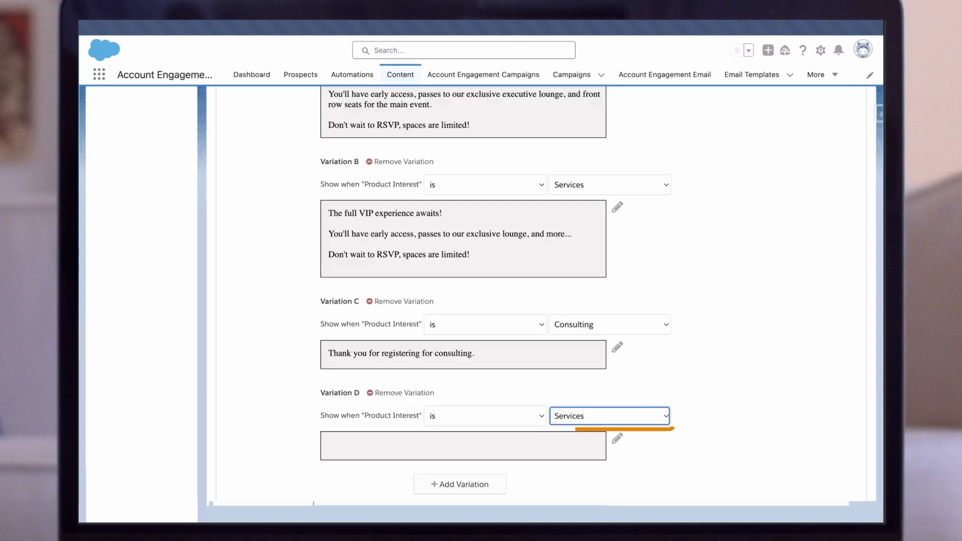
Set Variation D to Compliance with a 'this product interest' thank-you message, and save
{"action": "left_click", "coordinate": [609, 415]}
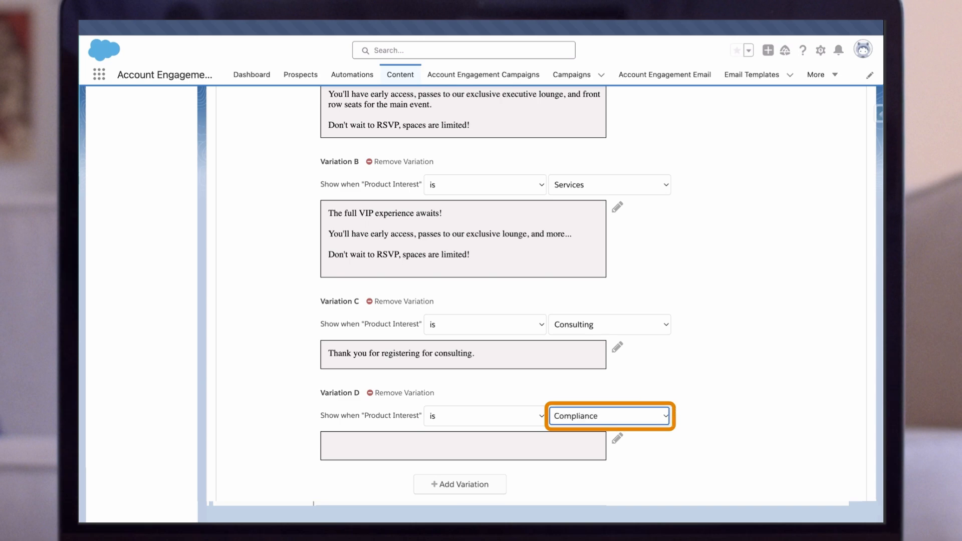
{"action": "left_click", "coordinate": [617, 439]}
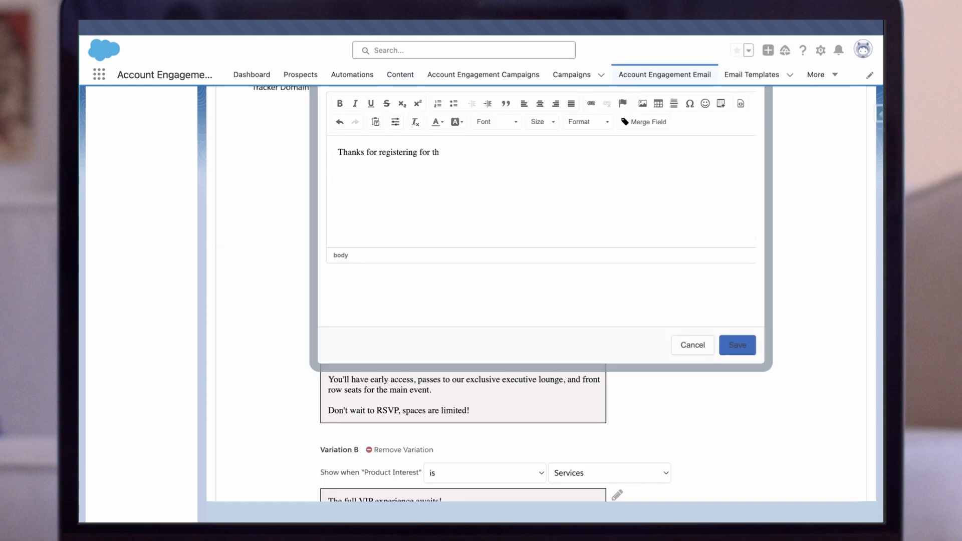
{"action": "type", "text": "is product interest."}
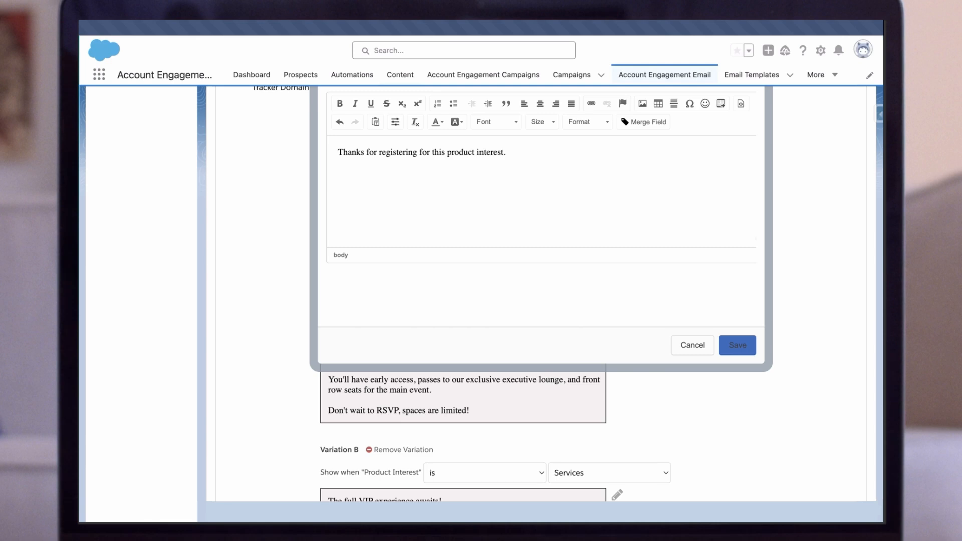
{"action": "left_click", "coordinate": [736, 345]}
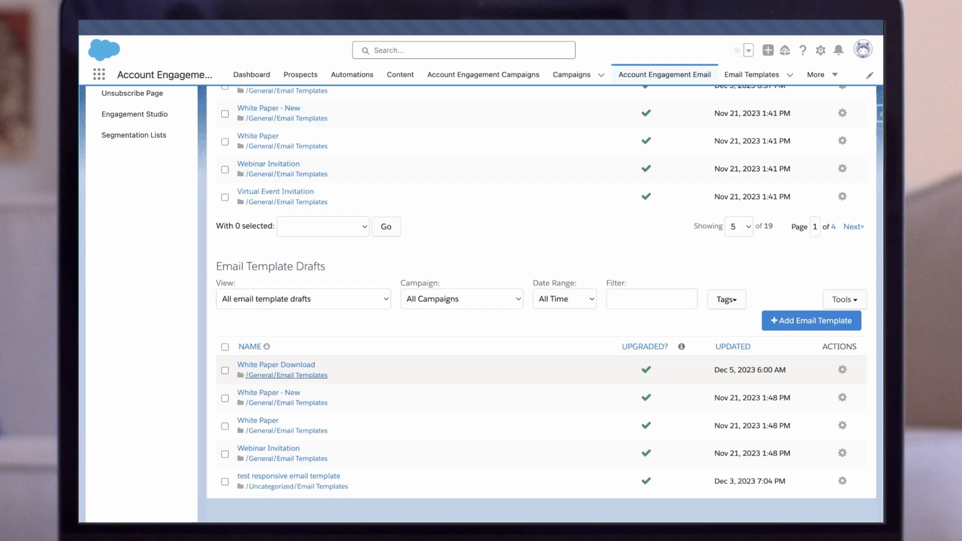
Add the Product Interest dynamic content block to the White Paper Download body
{"action": "left_click", "coordinate": [275, 363]}
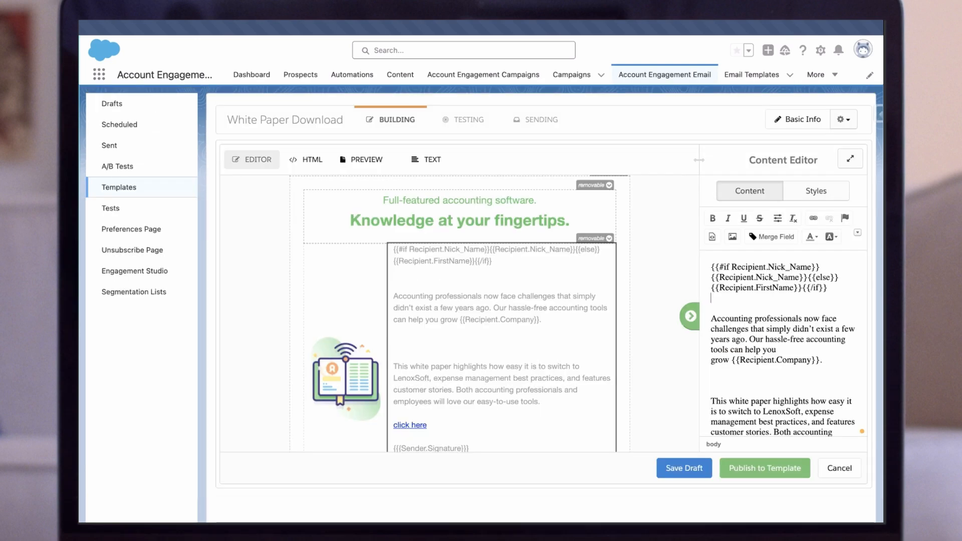
{"action": "mouse_move", "coordinate": [784, 160]}
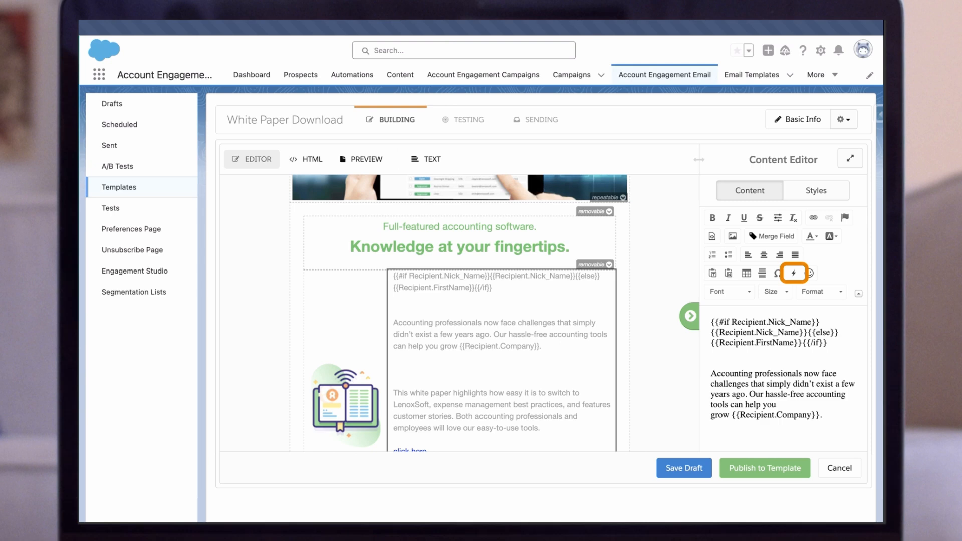
{"action": "left_click", "coordinate": [793, 273]}
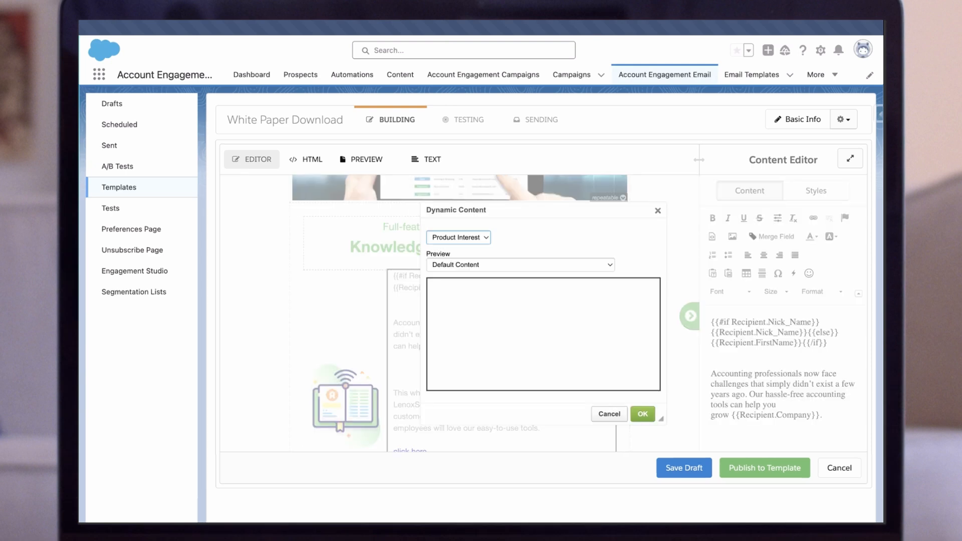
{"action": "left_click", "coordinate": [642, 413]}
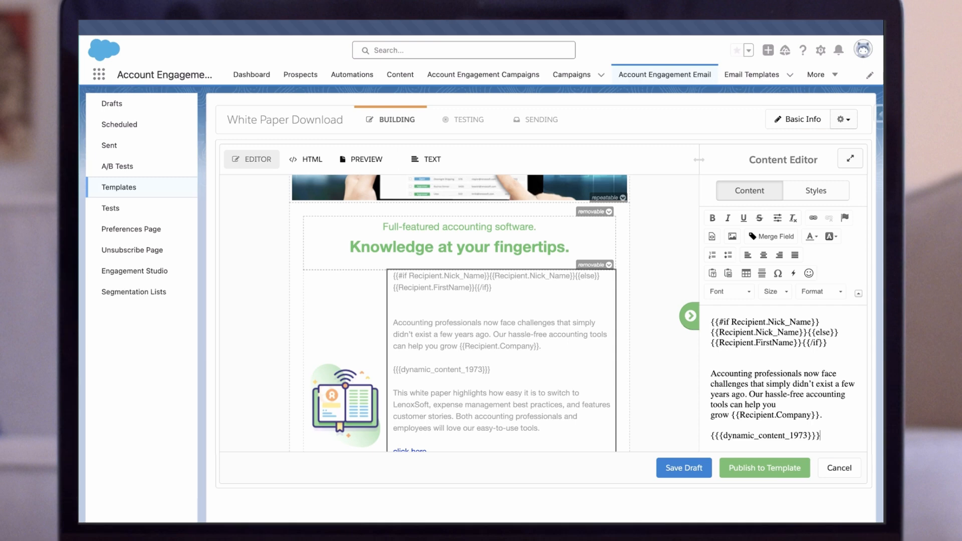
{"action": "left_click", "coordinate": [361, 159]}
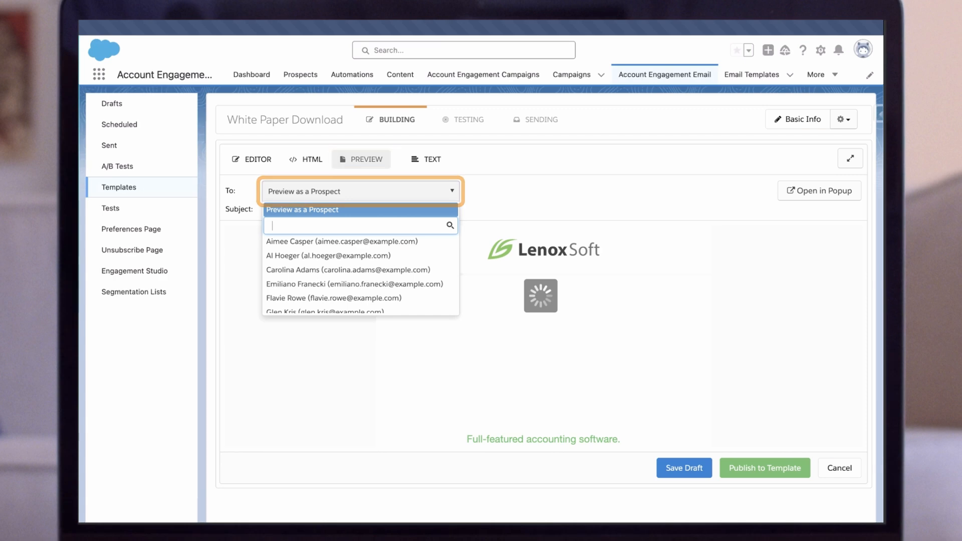
Preview the email as a sample prospect, then save the draft
{"action": "left_click", "coordinate": [341, 241]}
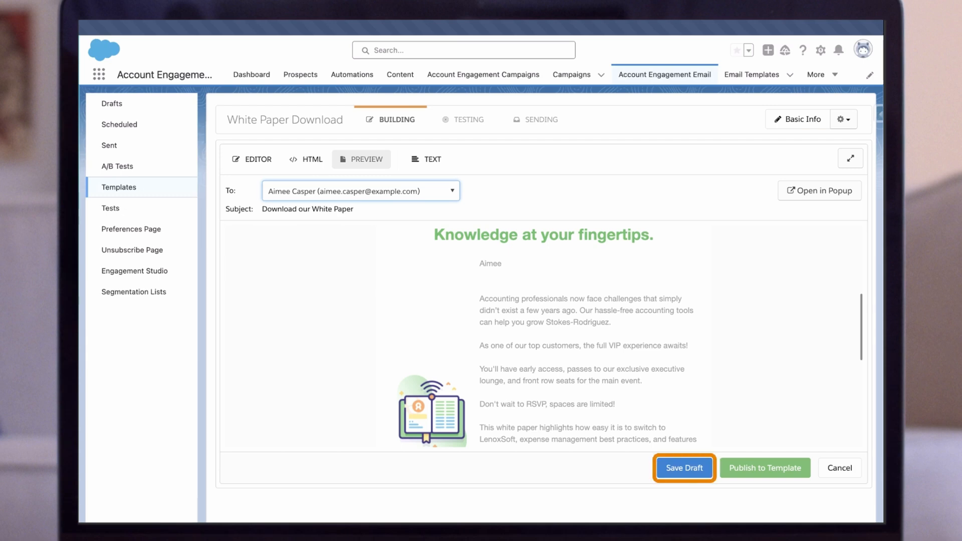
{"action": "left_click", "coordinate": [256, 159]}
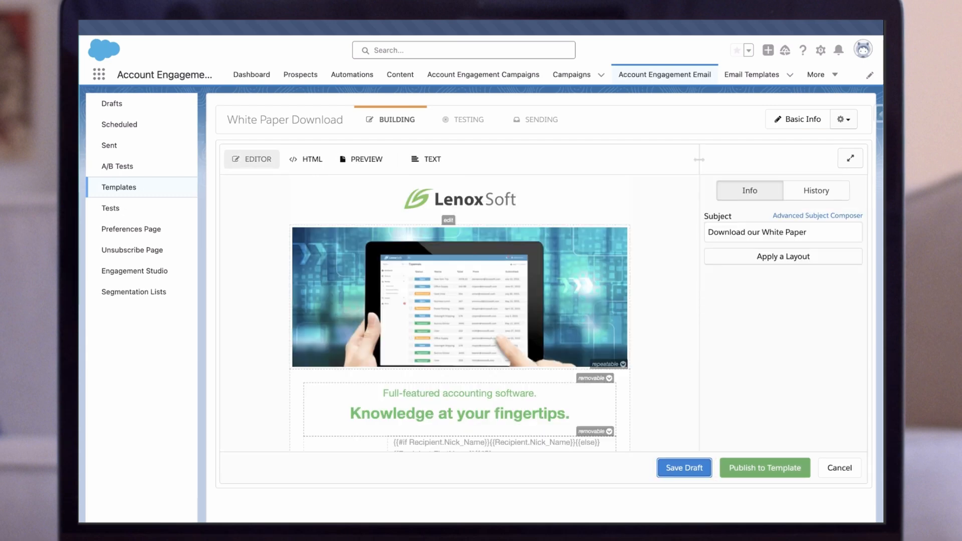